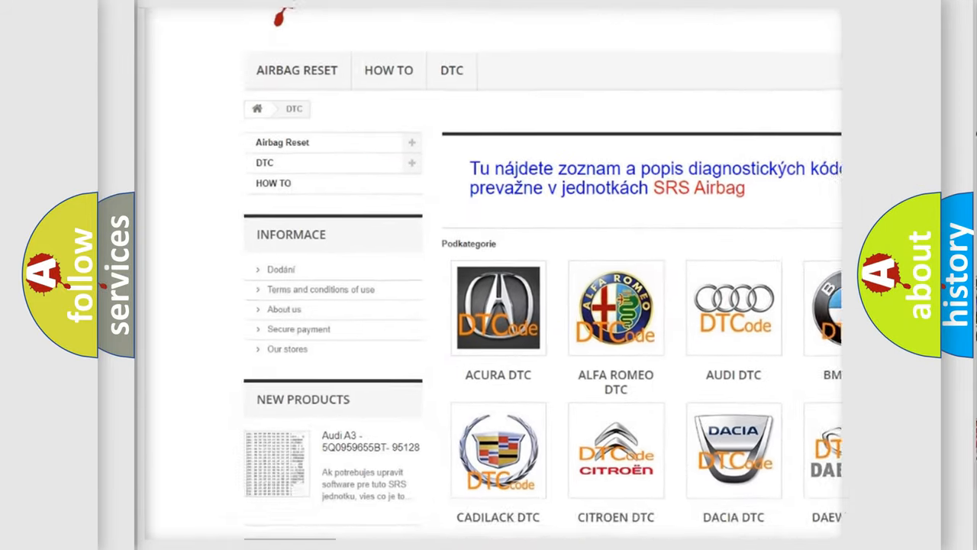
{"action": "scroll", "scroll_direction": "down", "scroll_amount": 3}
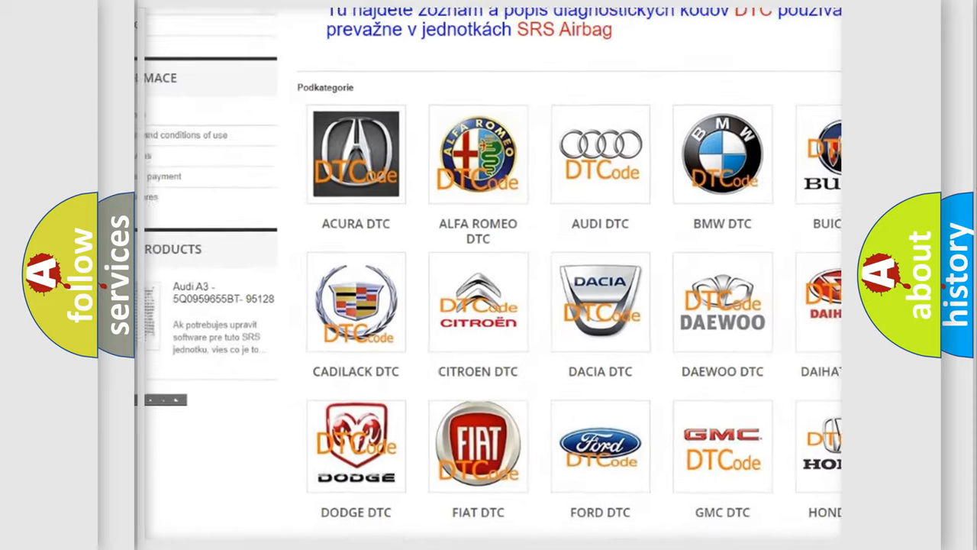
{"action": "scroll", "scroll_direction": "down", "scroll_amount": 3}
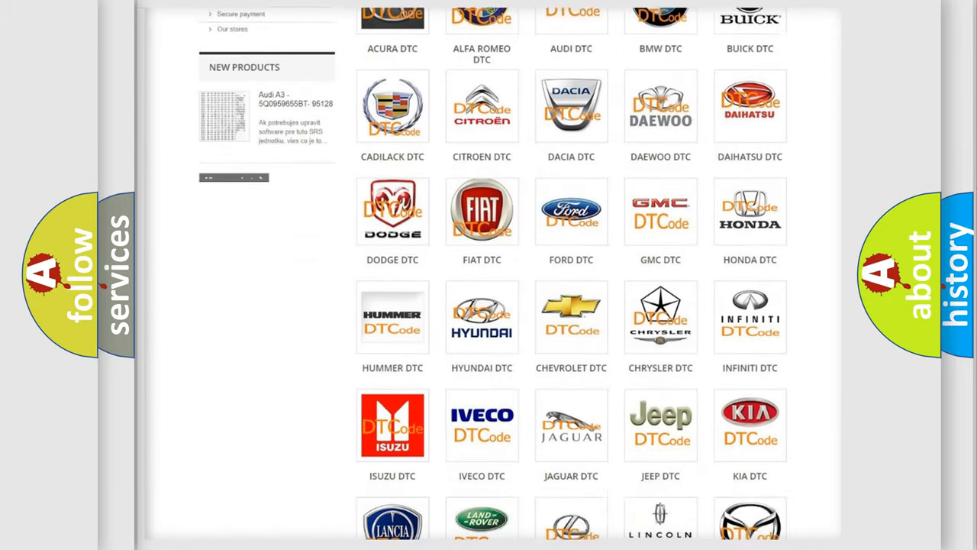
{"action": "scroll", "scroll_direction": "down", "scroll_amount": 3}
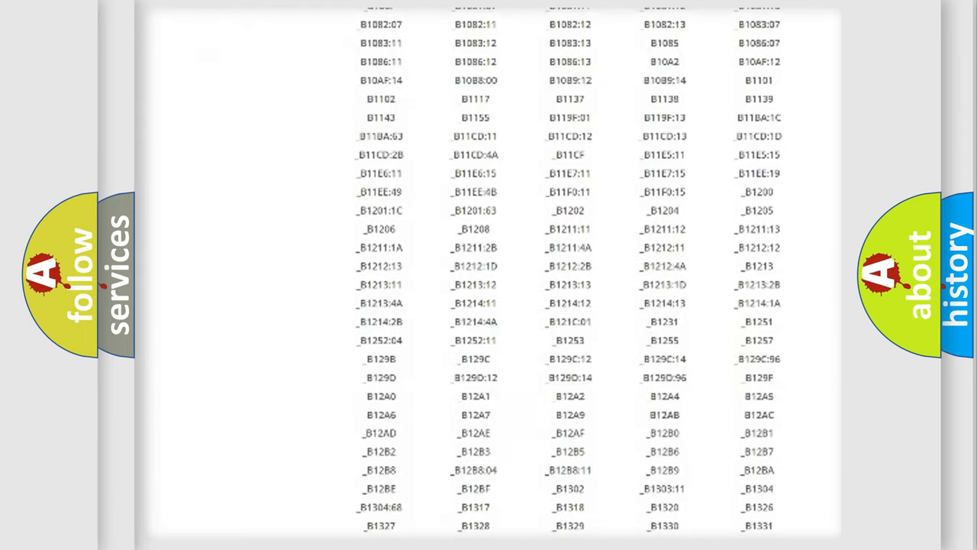
{"action": "scroll", "scroll_direction": "down", "scroll_amount": 3}
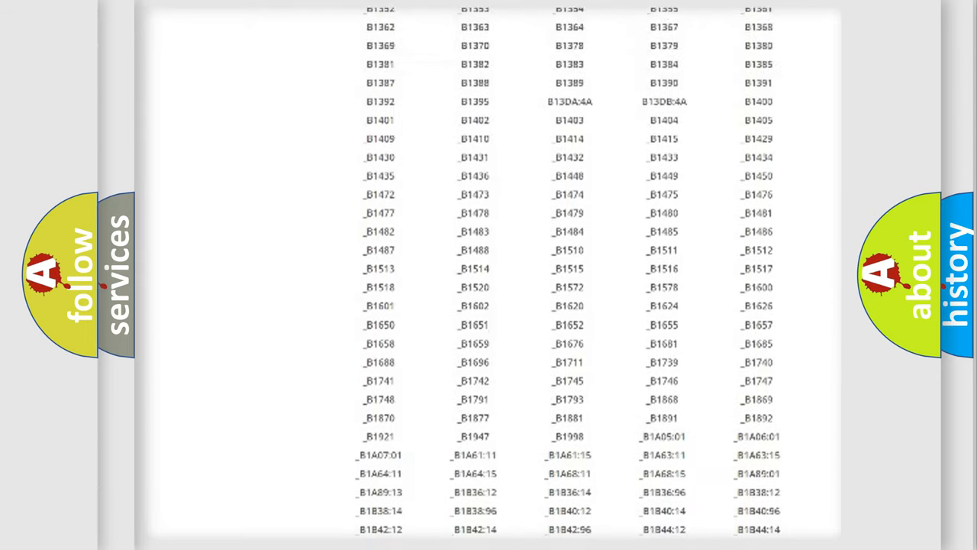
{"action": "scroll", "scroll_direction": "up", "scroll_amount": 3}
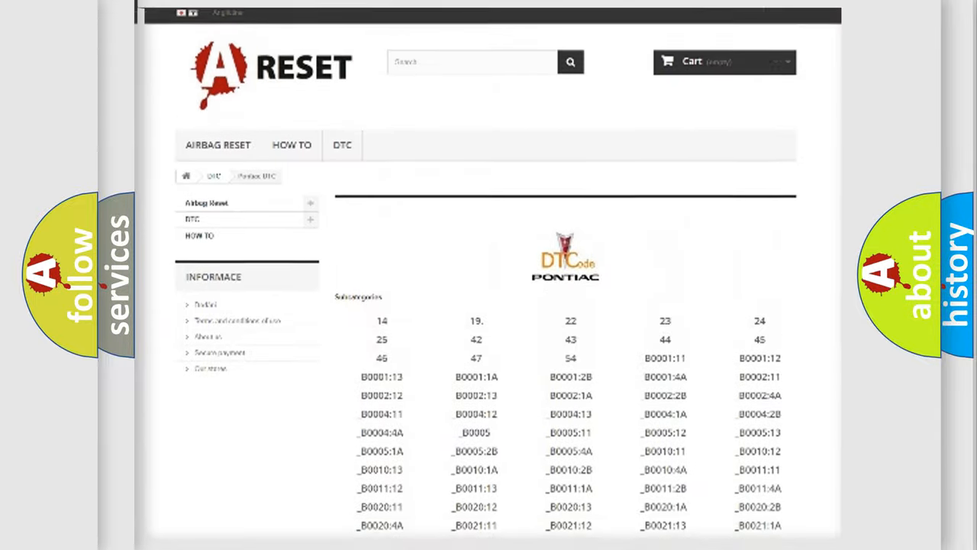
{"action": "scroll", "scroll_direction": "up", "scroll_amount": 3}
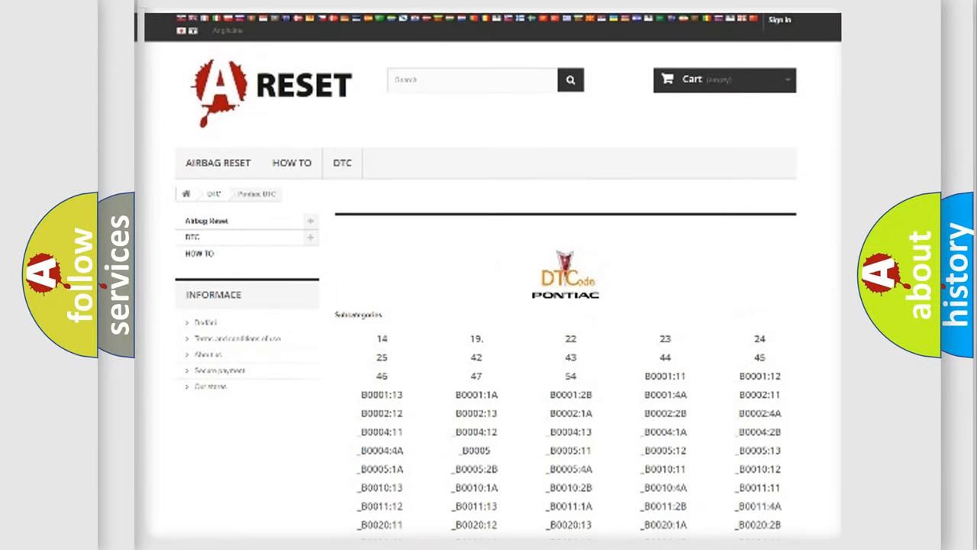